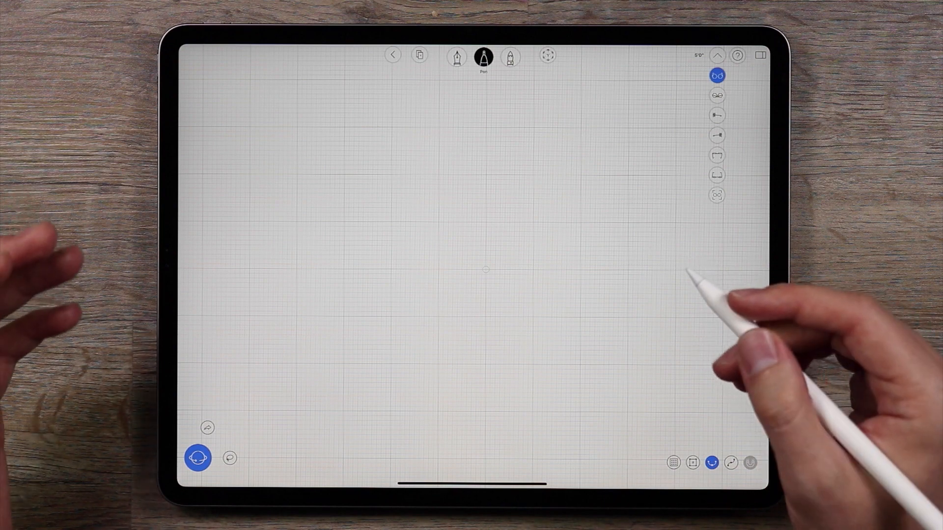
{"action": "mouse_move", "coordinate": [691, 211]}
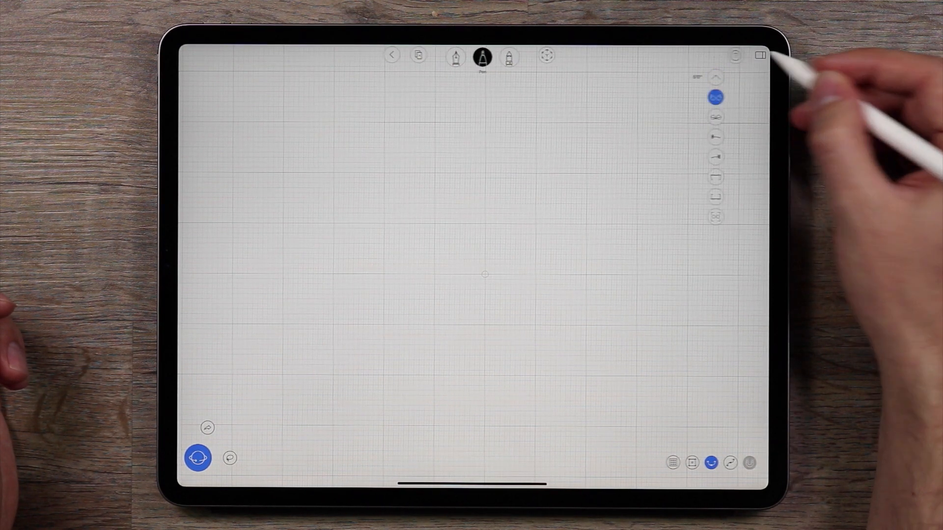
- Place 2D Person 01 from the library's Architecture > 2D People collection near the canvas centre
{"action": "left_click", "coordinate": [759, 55]}
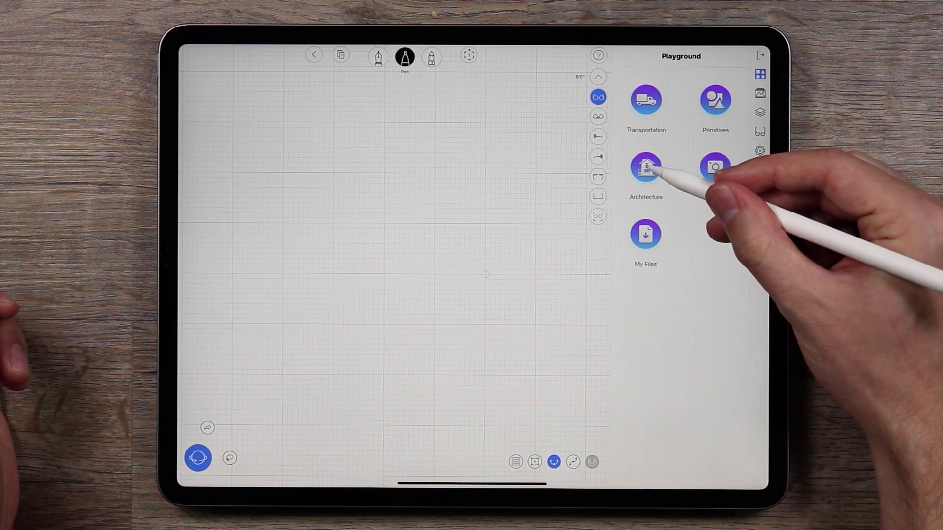
{"action": "left_click", "coordinate": [646, 168]}
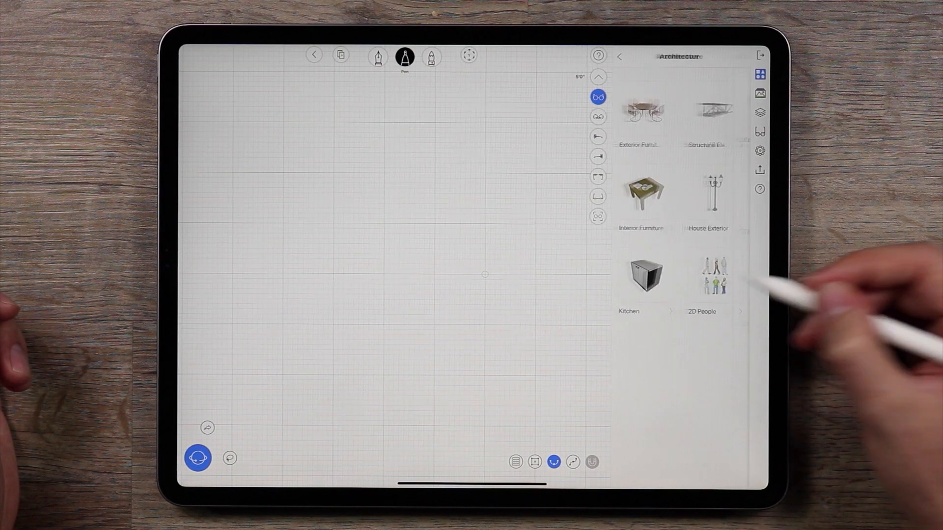
{"action": "left_click", "coordinate": [715, 279]}
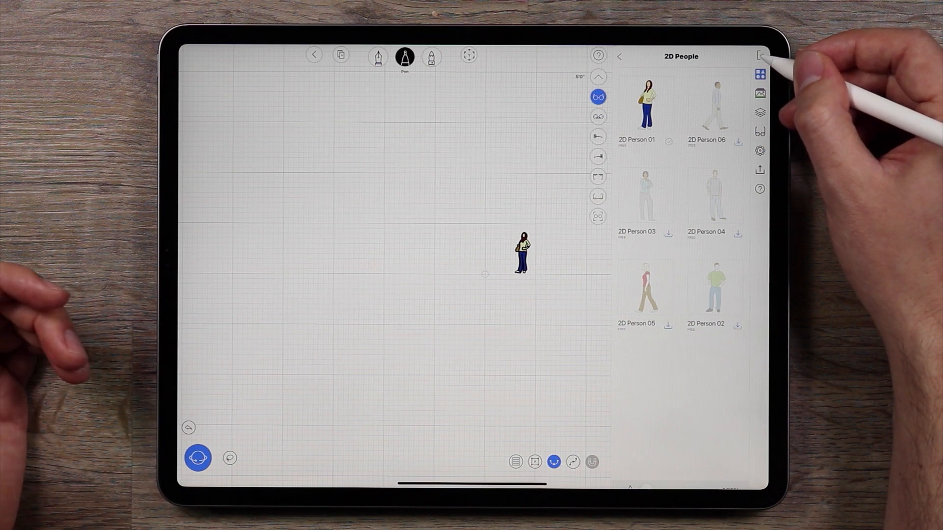
- Back on the canvas, select the placed person figure and set its height to 5' 5"
{"action": "left_click", "coordinate": [761, 56]}
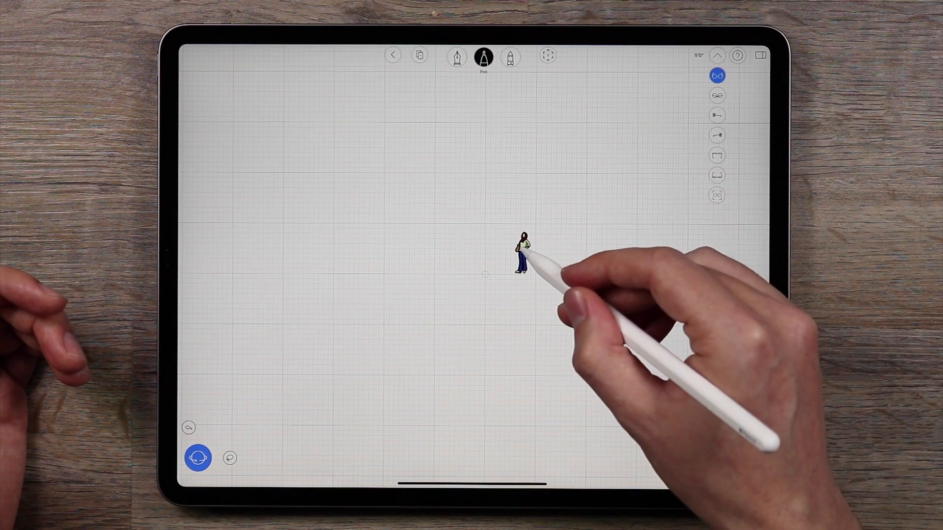
{"action": "left_click", "coordinate": [522, 253]}
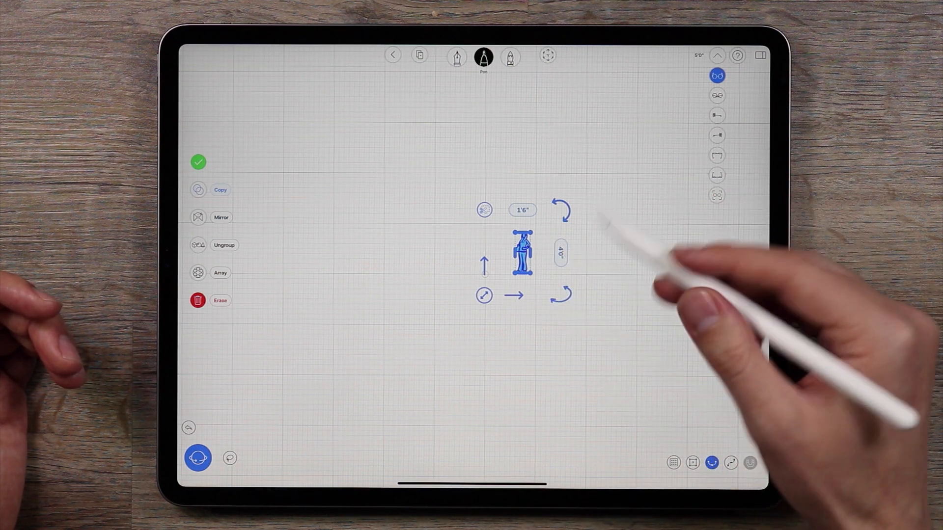
{"action": "left_click", "coordinate": [559, 251]}
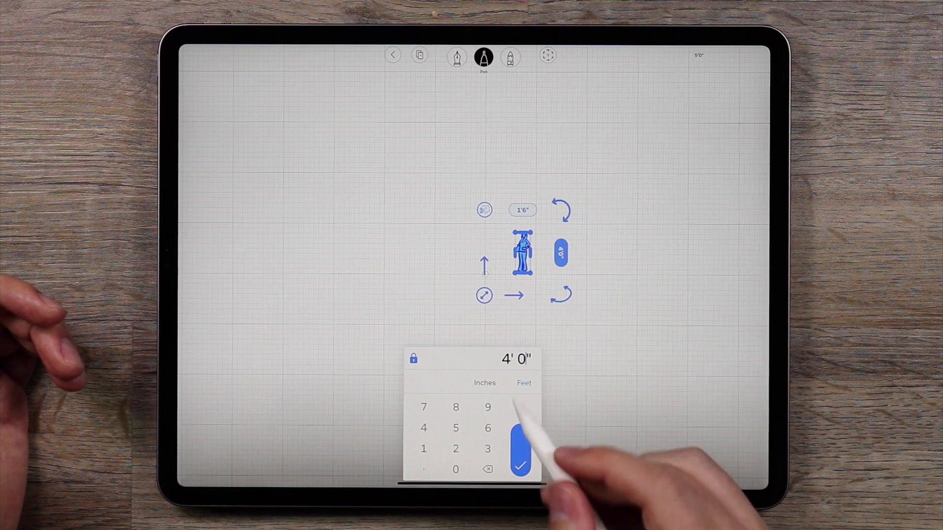
{"action": "left_click", "coordinate": [488, 469]}
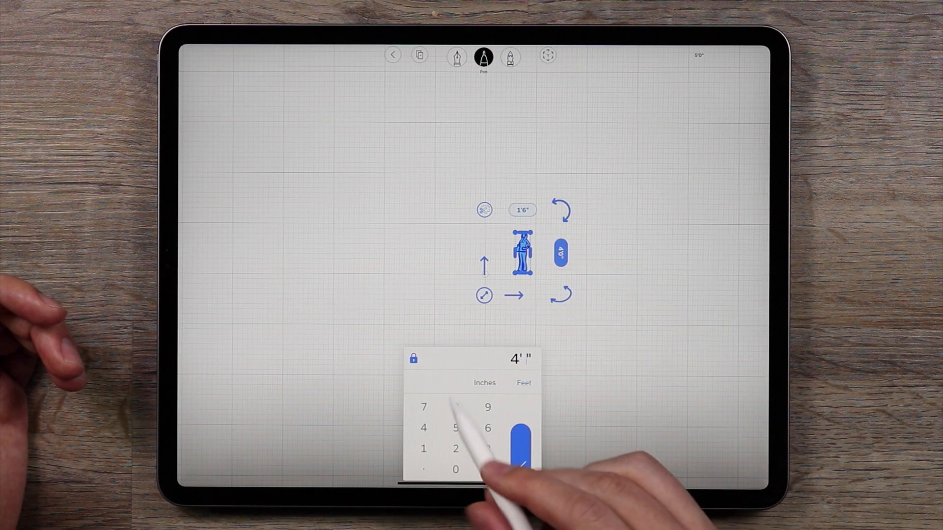
{"action": "left_click", "coordinate": [455, 428]}
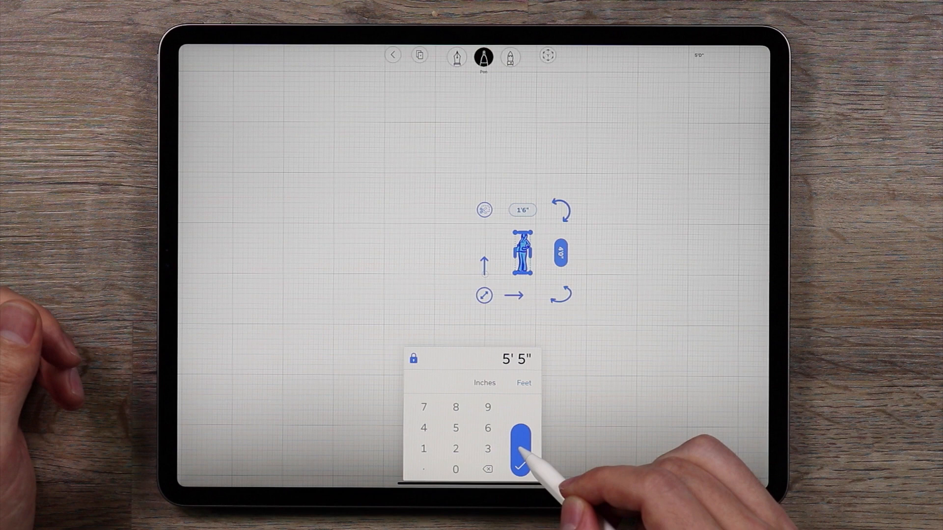
{"action": "left_click", "coordinate": [519, 450]}
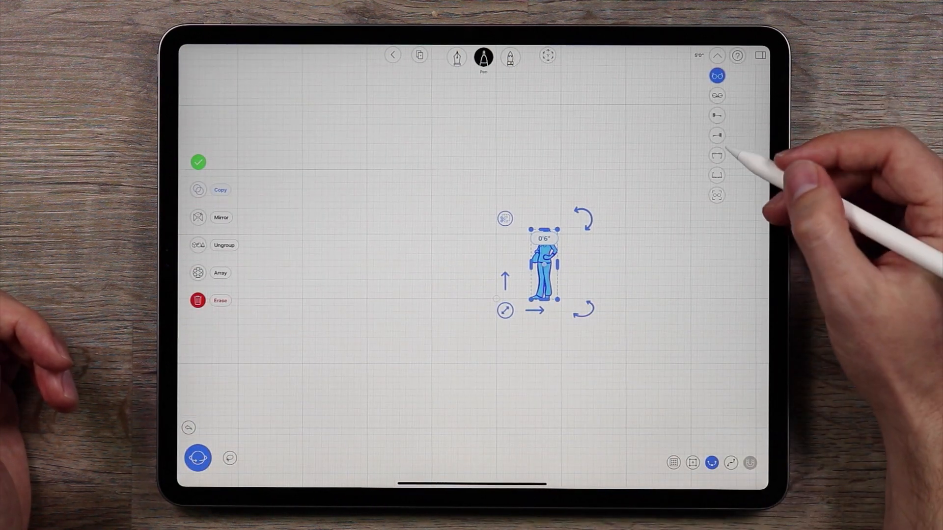
{"action": "mouse_move", "coordinate": [717, 156]}
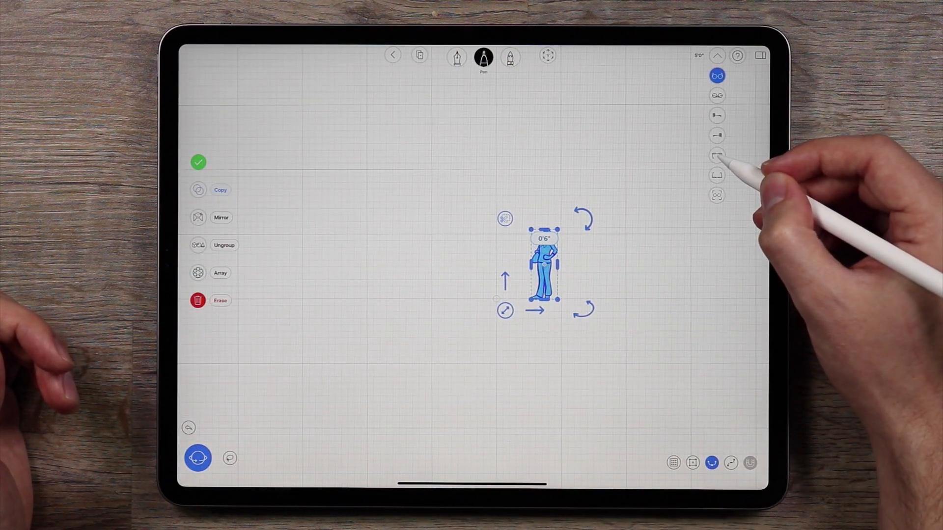
- On a chosen drawing plane, sketch two wavy curves and a long straight line, reshaping their points
{"action": "left_click", "coordinate": [716, 156]}
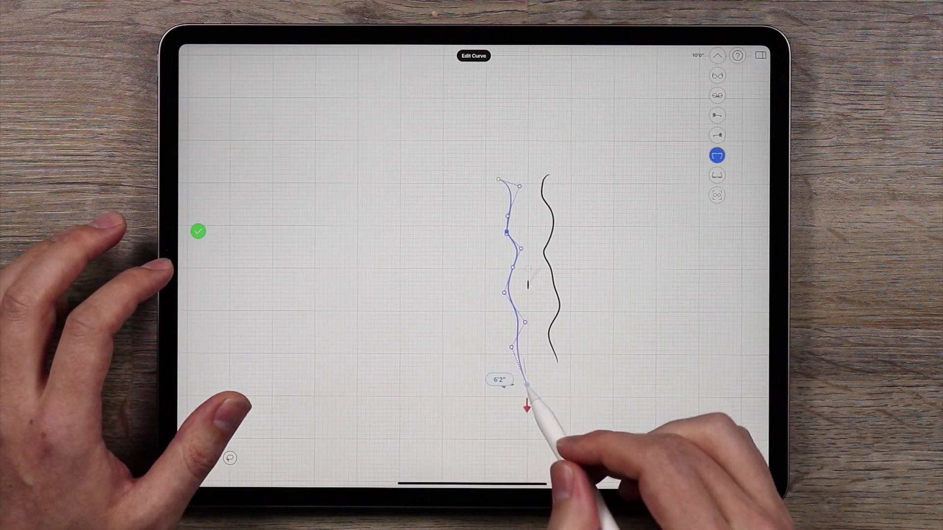
{"action": "left_click", "coordinate": [527, 385]}
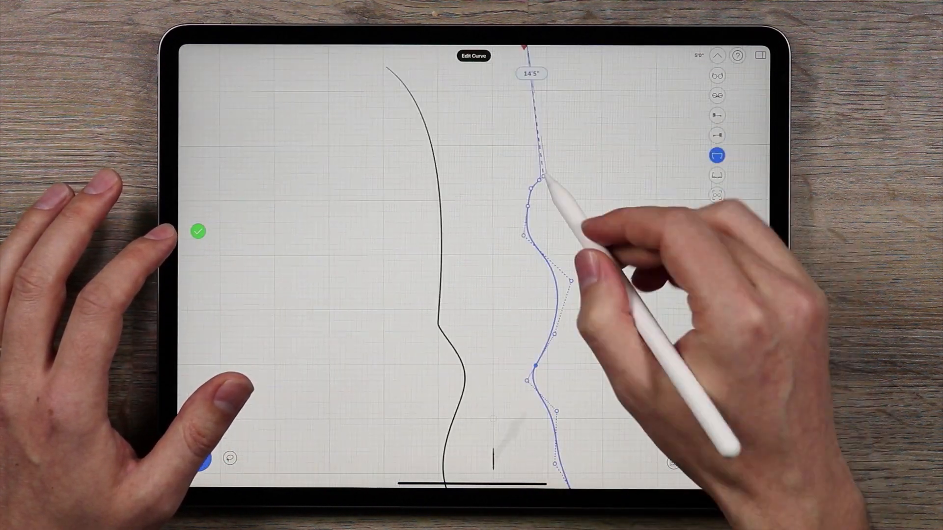
{"action": "left_click", "coordinate": [197, 231]}
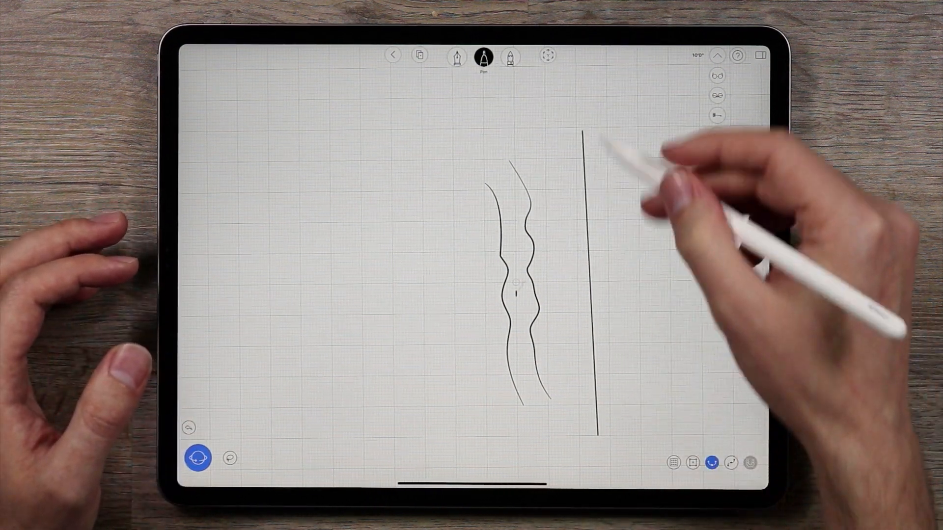
{"action": "mouse_move", "coordinate": [632, 180]}
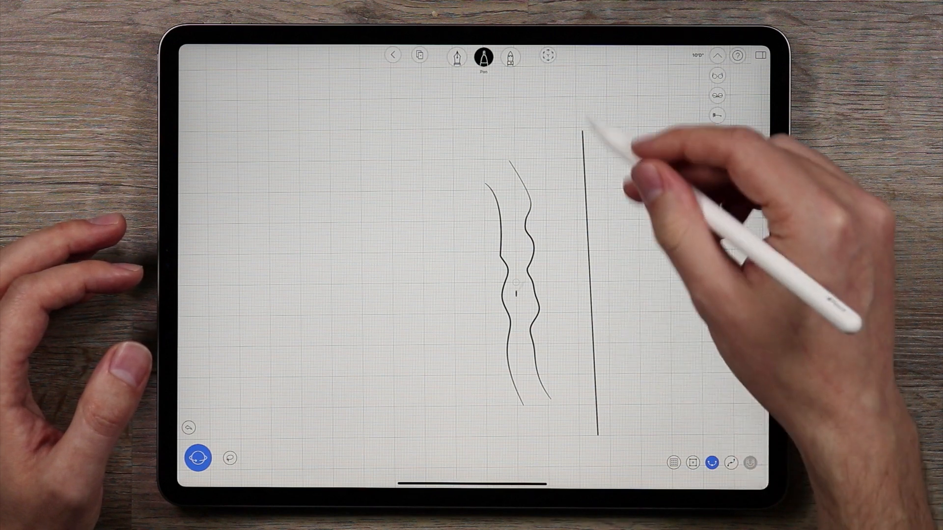
- Sketch more long wavy profile curves and refine their end and control points
{"action": "left_click", "coordinate": [188, 428]}
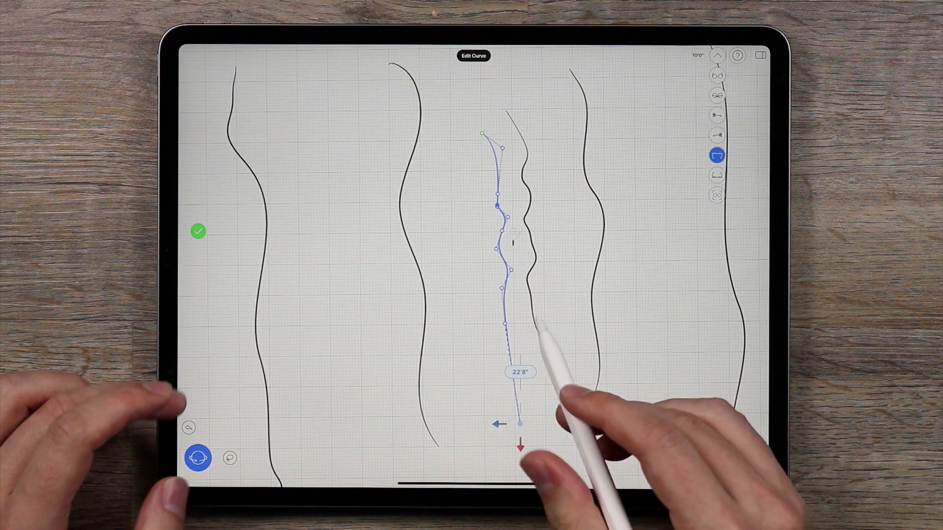
{"action": "left_click", "coordinate": [198, 232]}
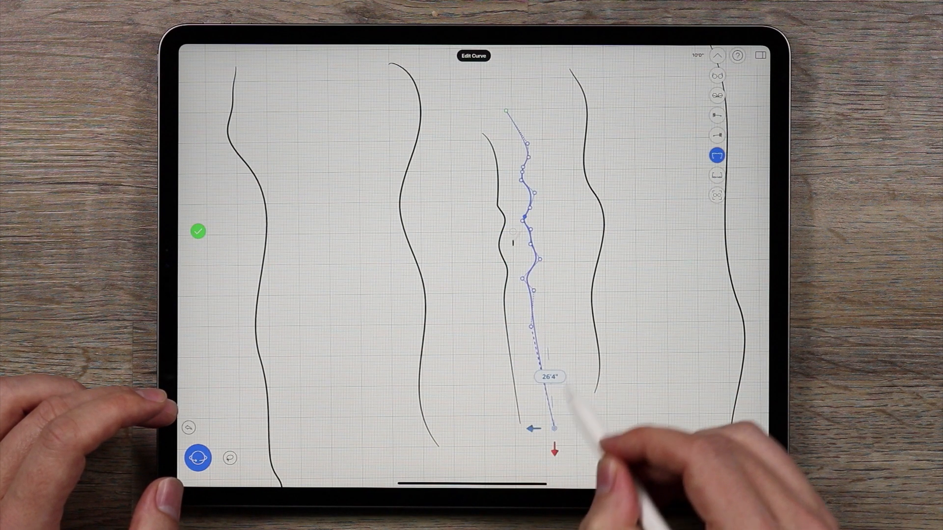
{"action": "left_click", "coordinate": [198, 231]}
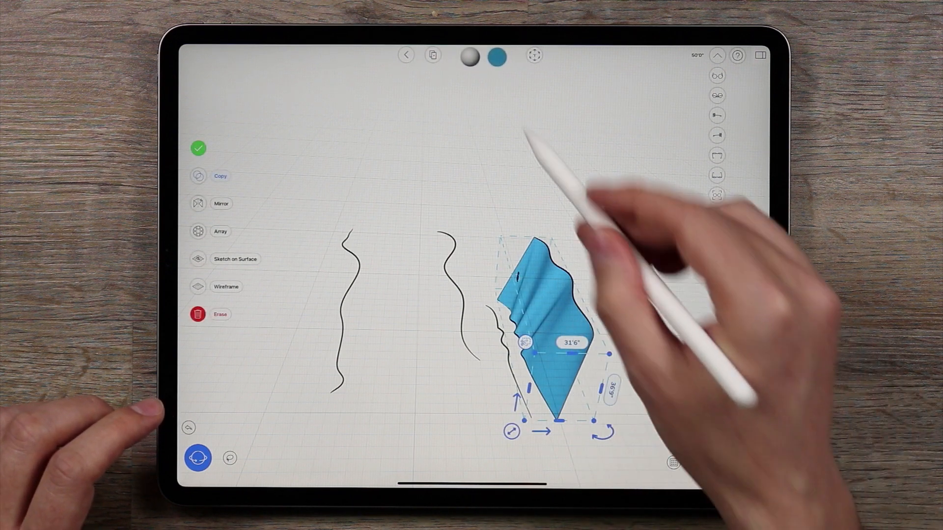
- Colour the bank surface green from Color History and loft the second mirrored bank
{"action": "left_click", "coordinate": [495, 56]}
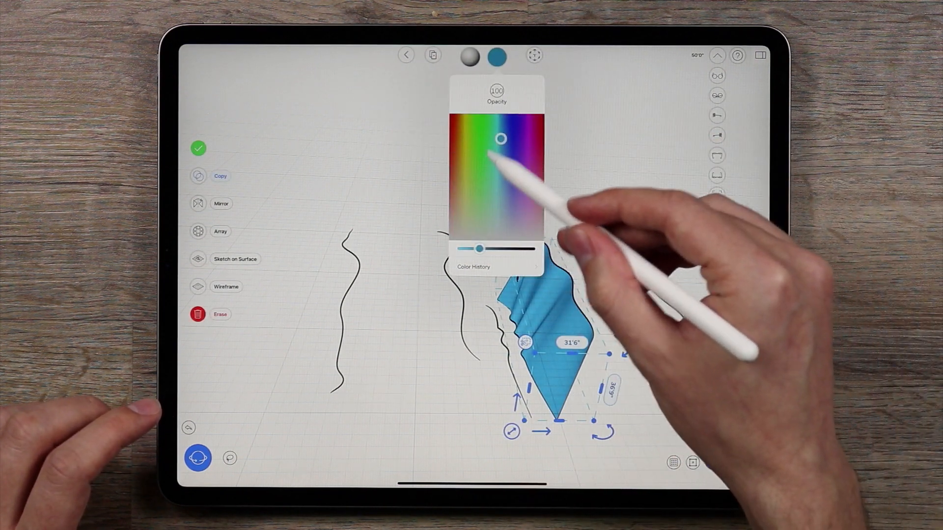
{"action": "left_click", "coordinate": [473, 266]}
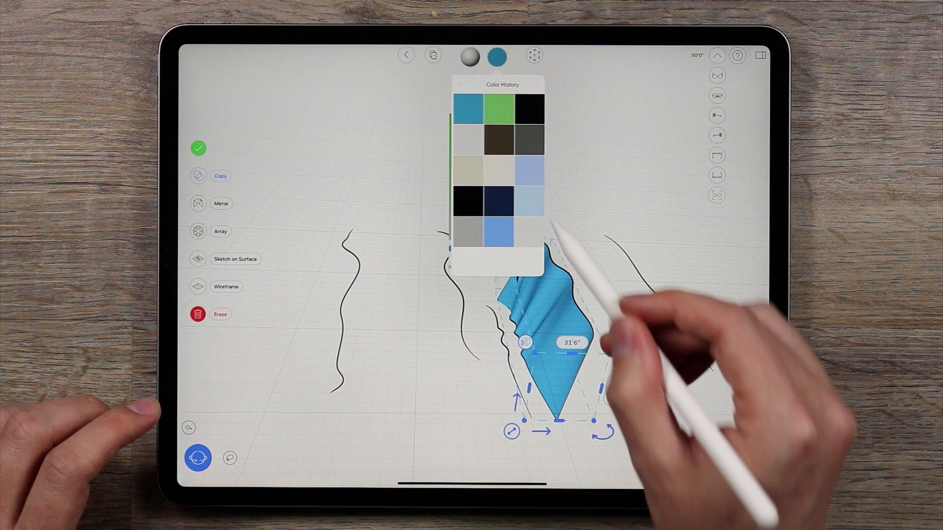
{"action": "left_click", "coordinate": [497, 104]}
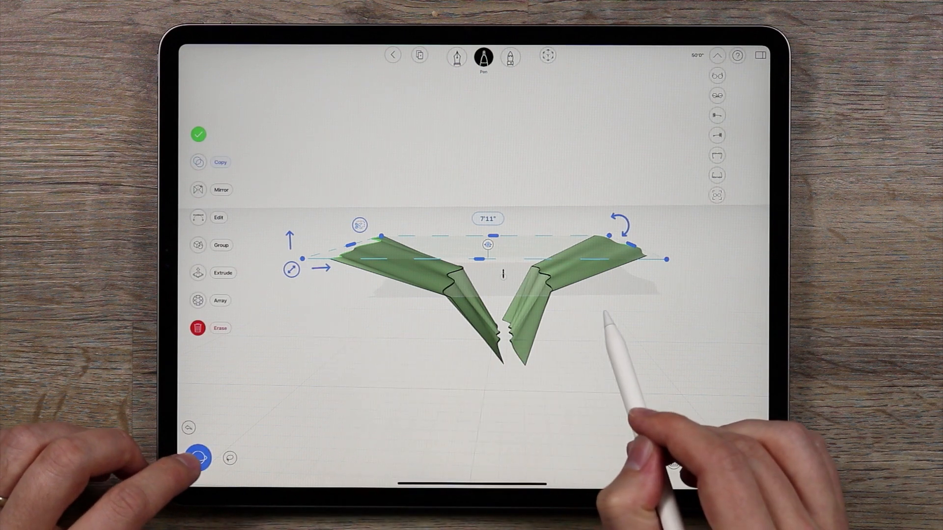
- Loft the creek surface along the ravine floor and colour it blue from Color History
{"action": "left_click", "coordinate": [199, 134]}
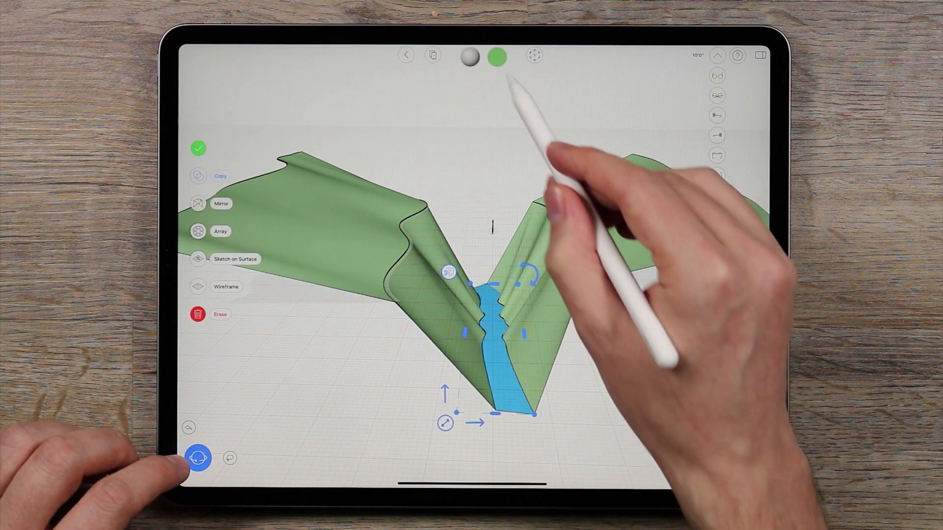
{"action": "left_click", "coordinate": [470, 56]}
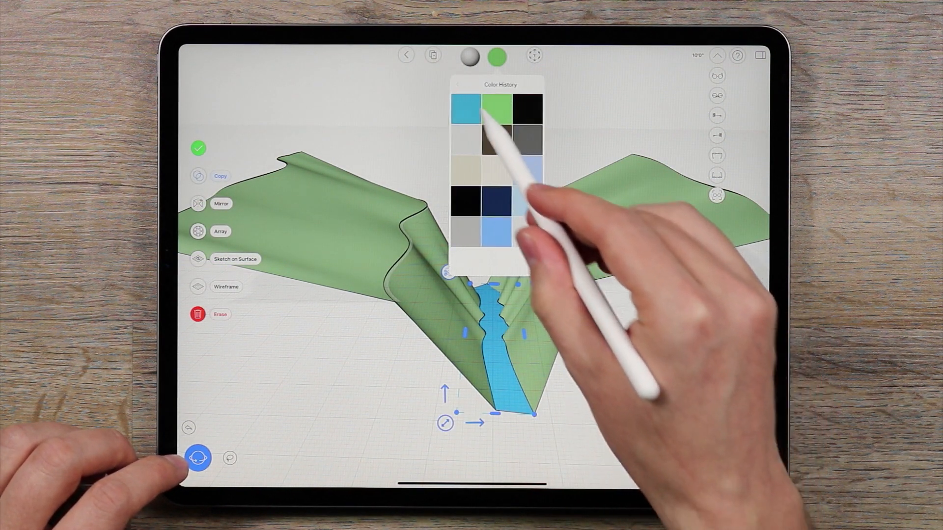
{"action": "left_click", "coordinate": [462, 105]}
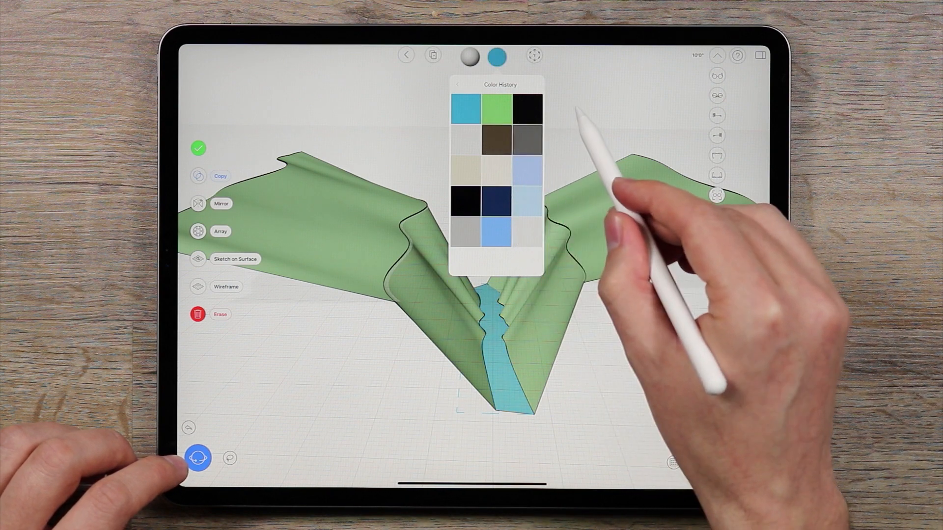